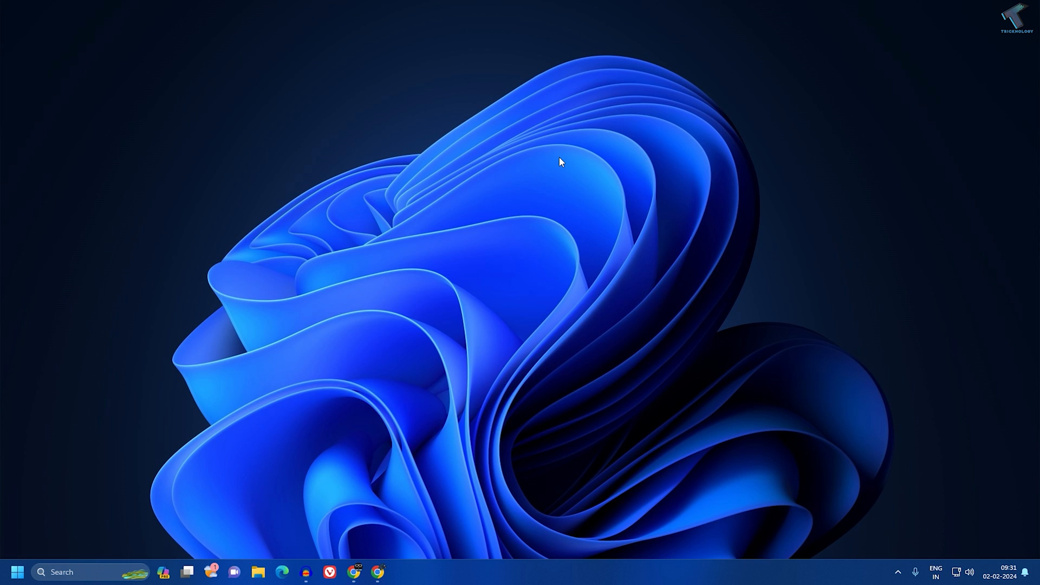
pyautogui.moveTo(538, 202)
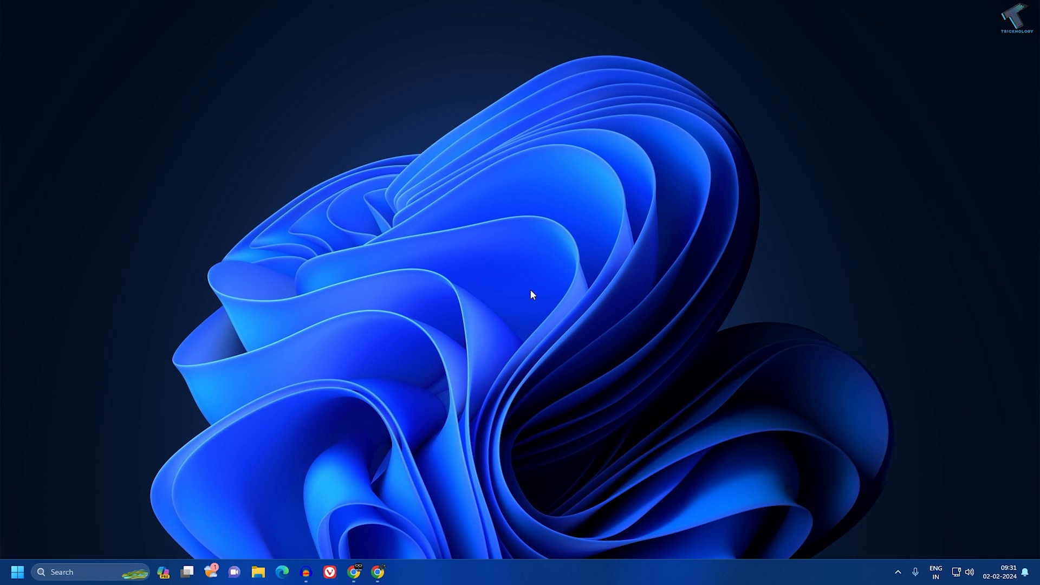
pyautogui.moveTo(15, 564)
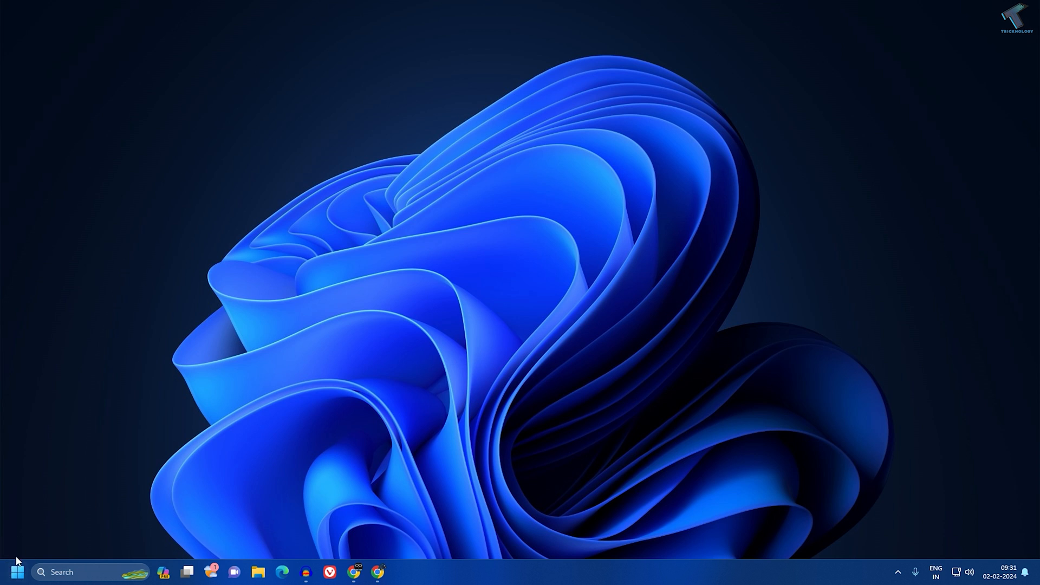
# - Launch Settings from the Start button's shortcut menu and go to the System category
pyautogui.rightClick(13, 571)
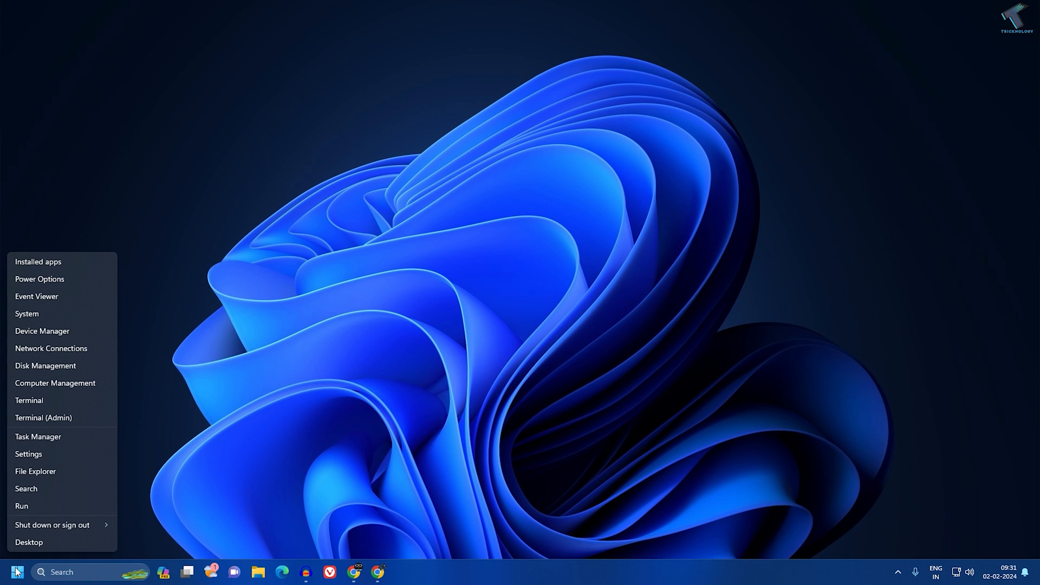
pyautogui.click(27, 454)
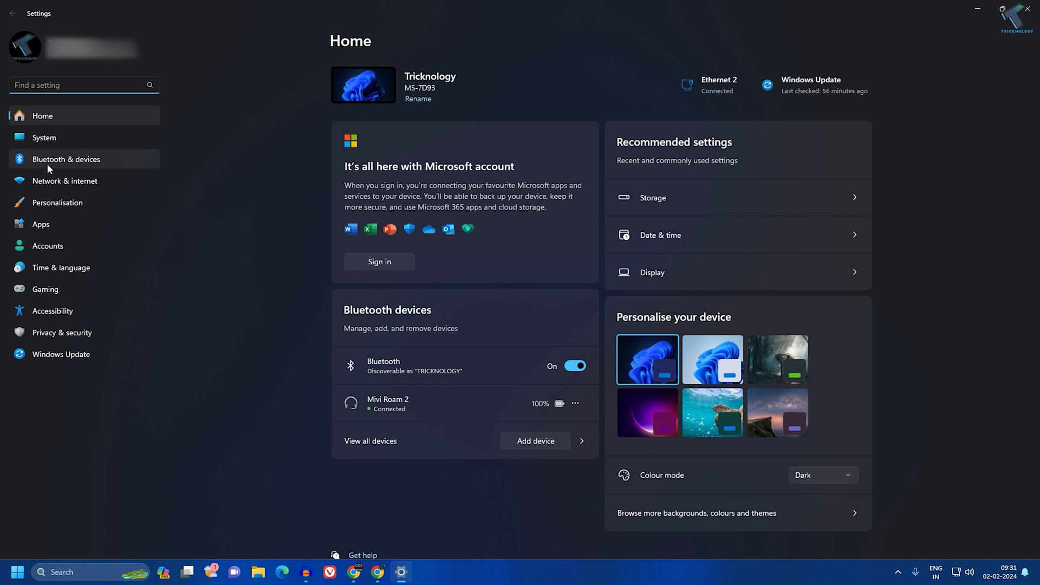
pyautogui.click(44, 137)
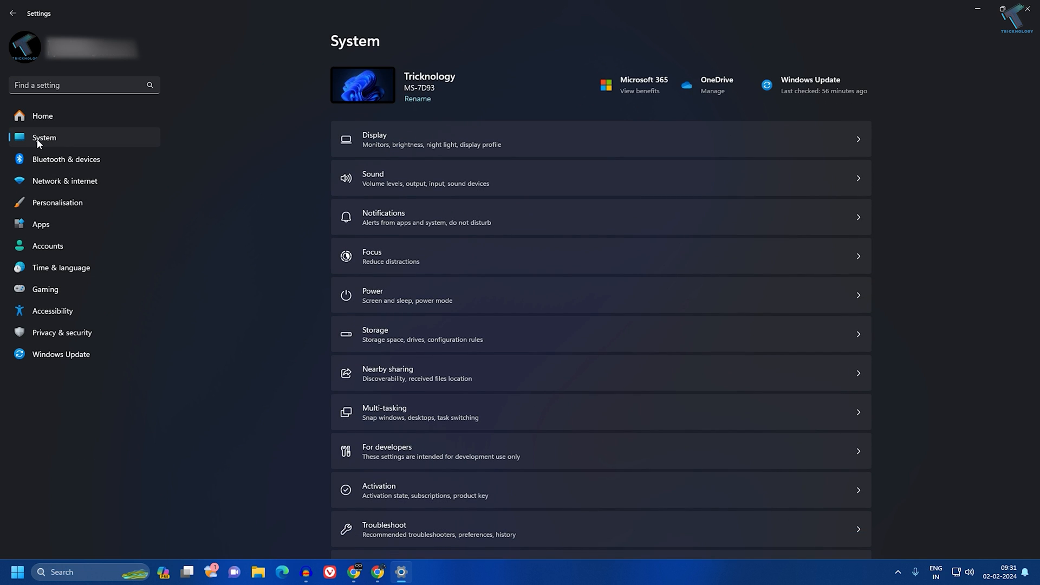
pyautogui.moveTo(375, 334)
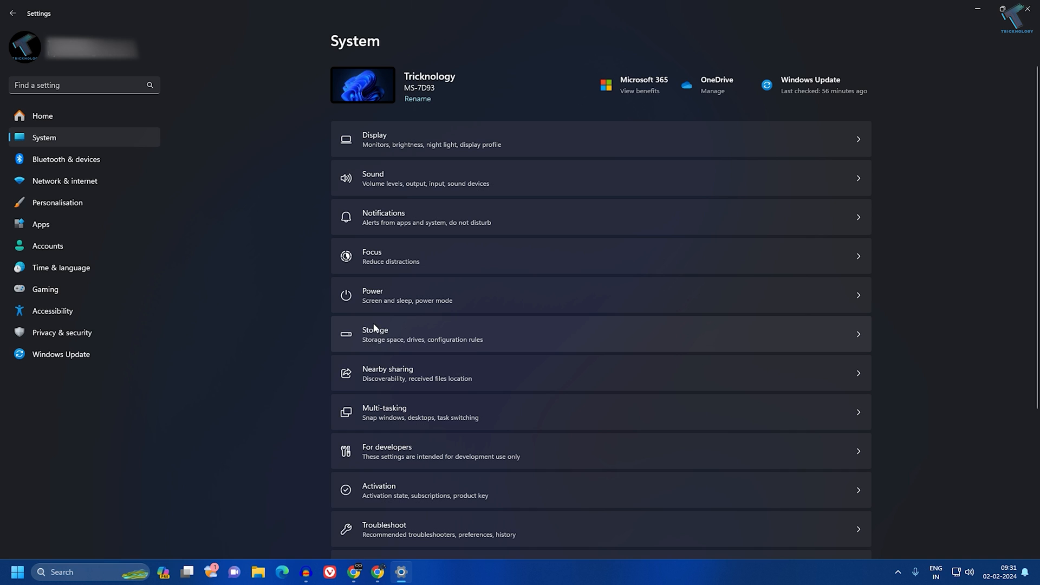
# - Go into Storage and then its Disks & volumes page listing the Samsung SSD's partitions
pyautogui.click(375, 334)
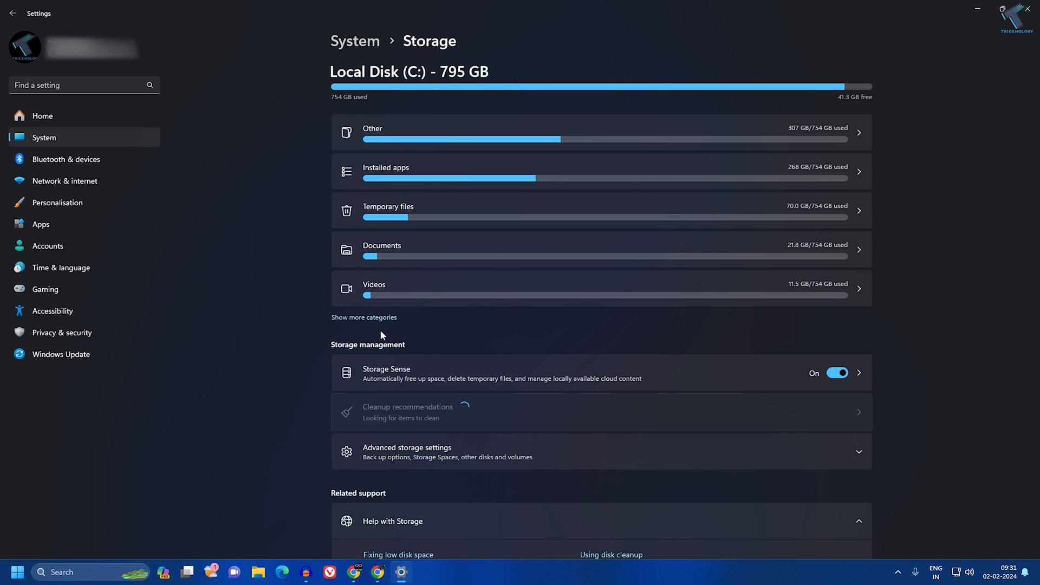
pyautogui.moveTo(431, 432)
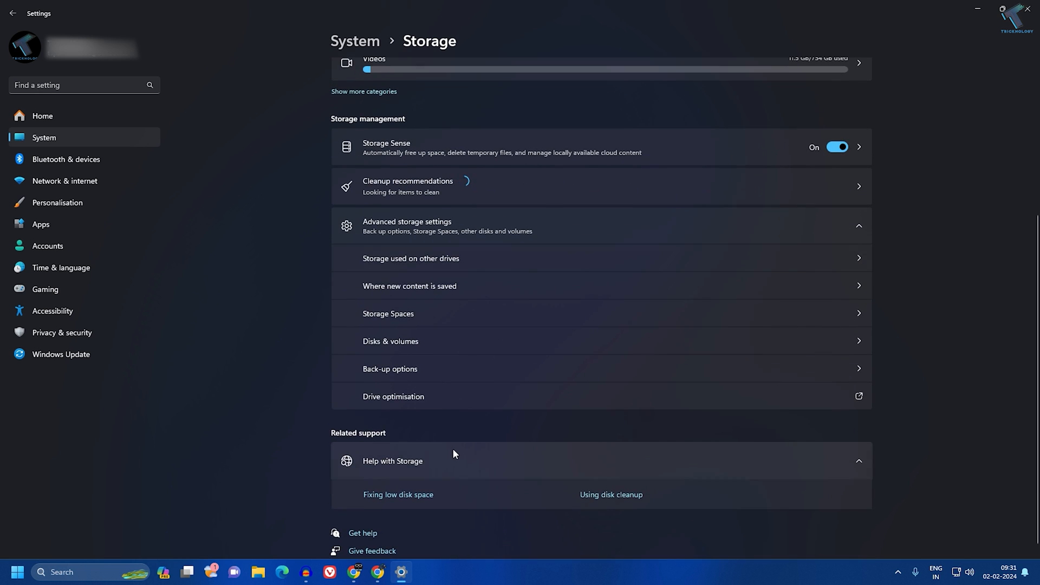
pyautogui.moveTo(372, 350)
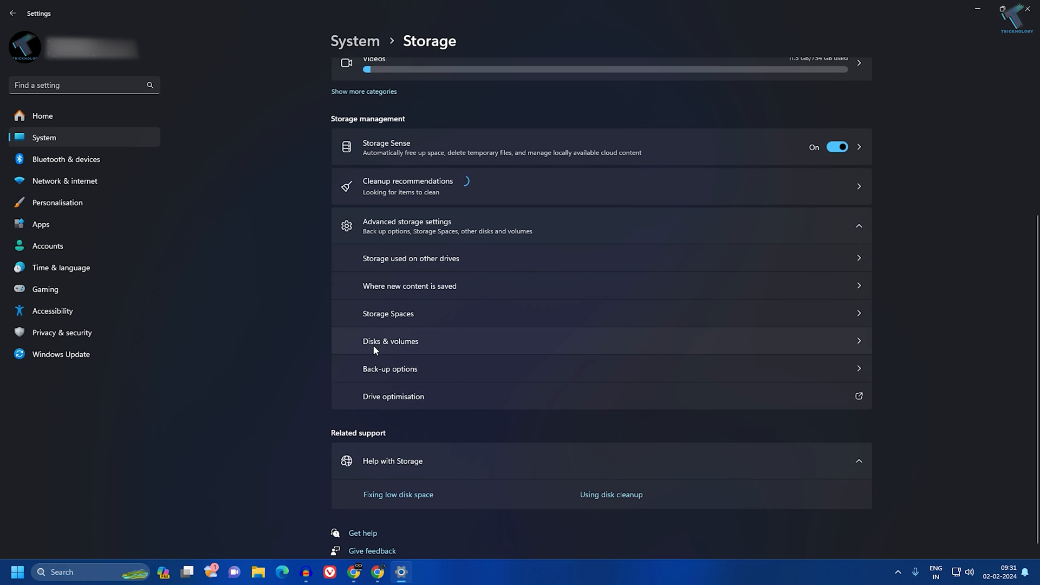
pyautogui.moveTo(425, 346)
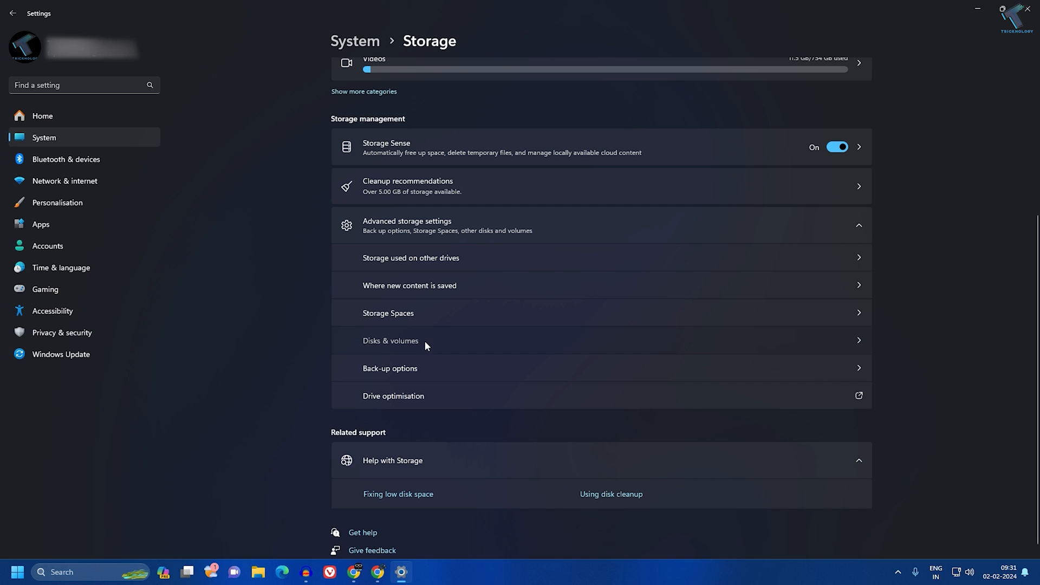
pyautogui.click(390, 340)
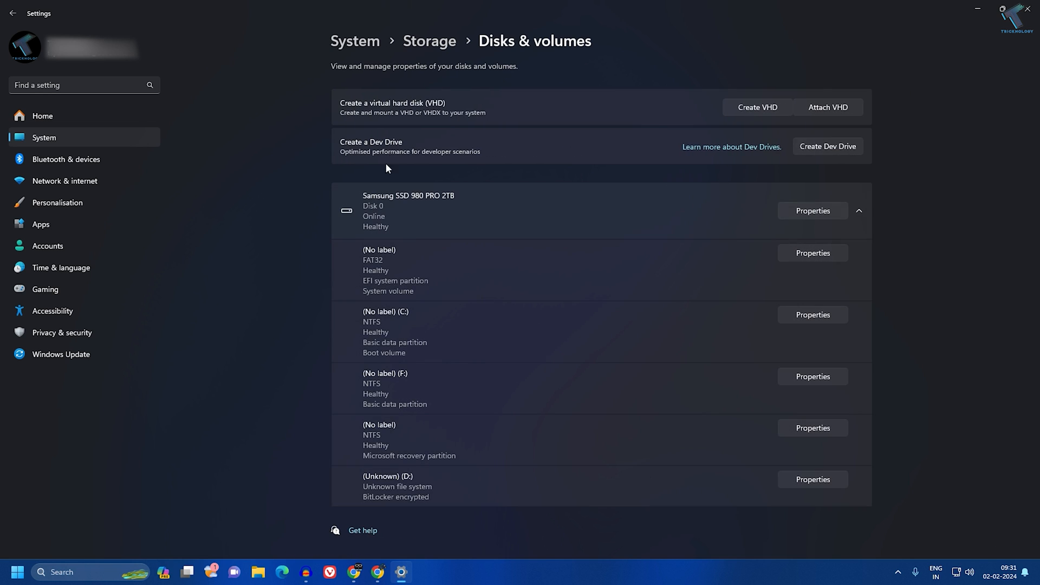
pyautogui.moveTo(365, 184)
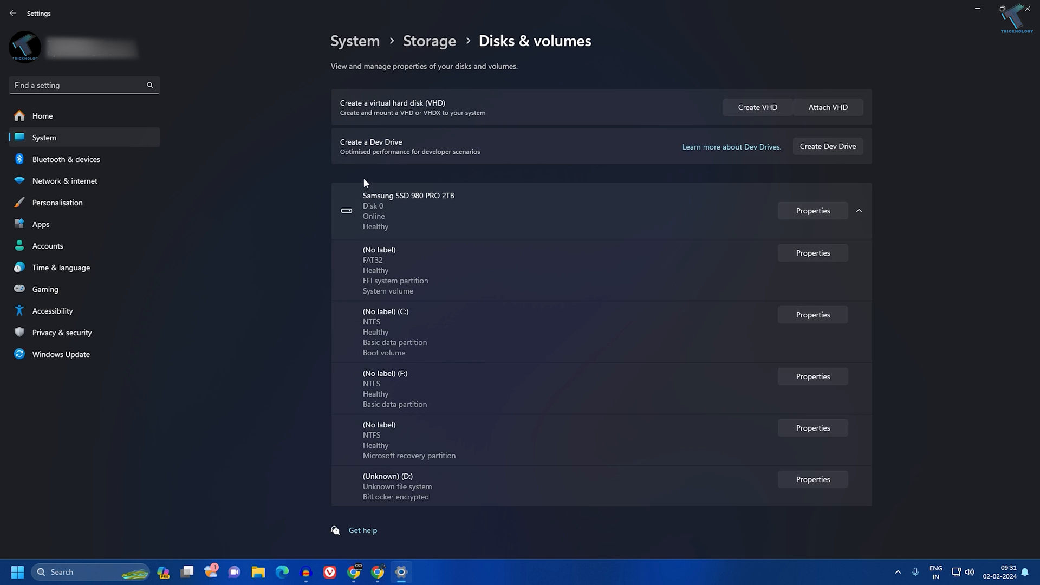
pyautogui.moveTo(416, 205)
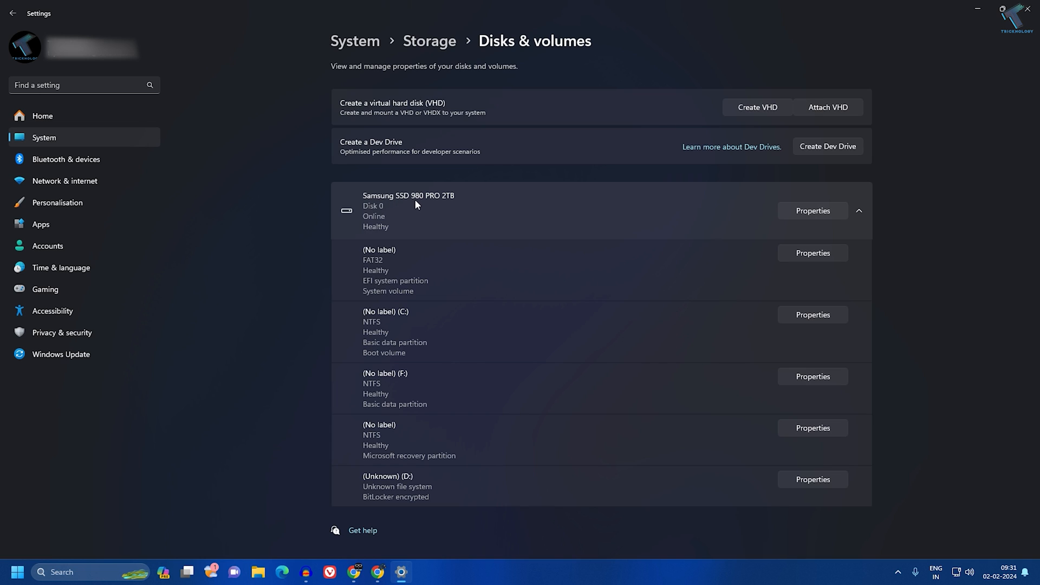
pyautogui.moveTo(736, 224)
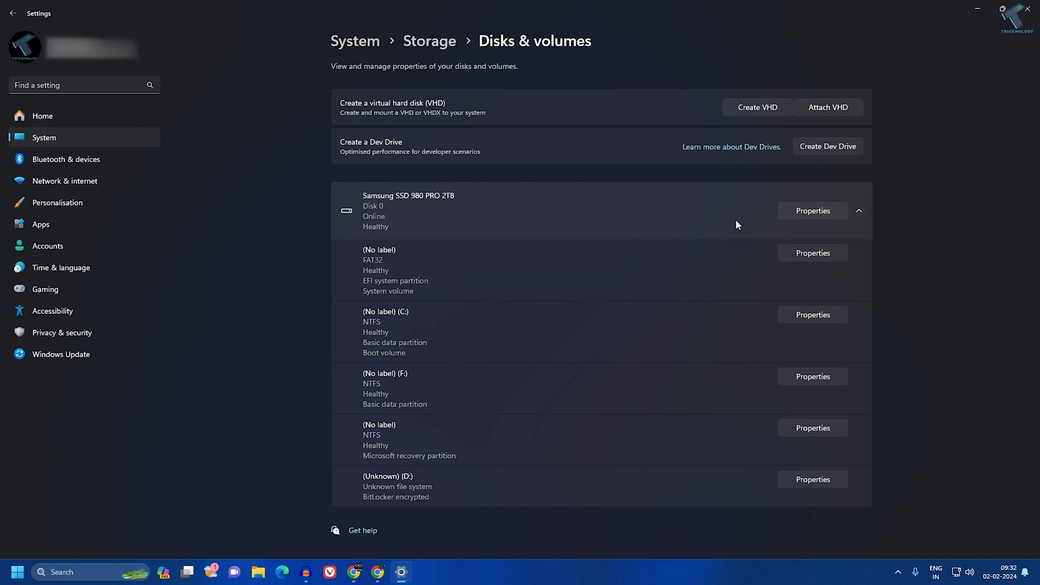
# - Show the Samsung SSD 980 PRO 2TB properties with drive health: 100% life, 100% spare, 39°C
pyautogui.click(812, 210)
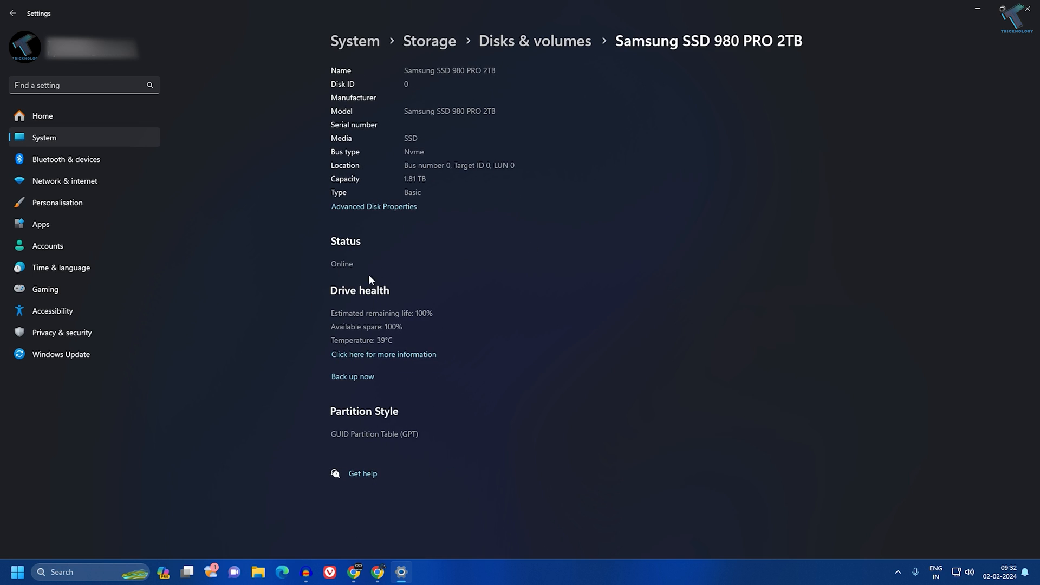
pyautogui.moveTo(369, 321)
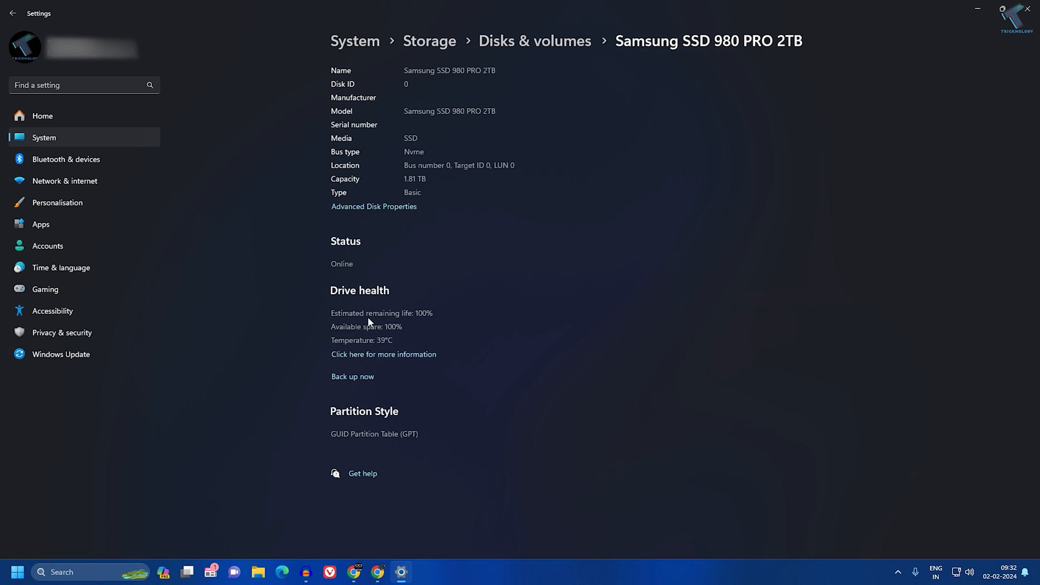
pyautogui.moveTo(376, 334)
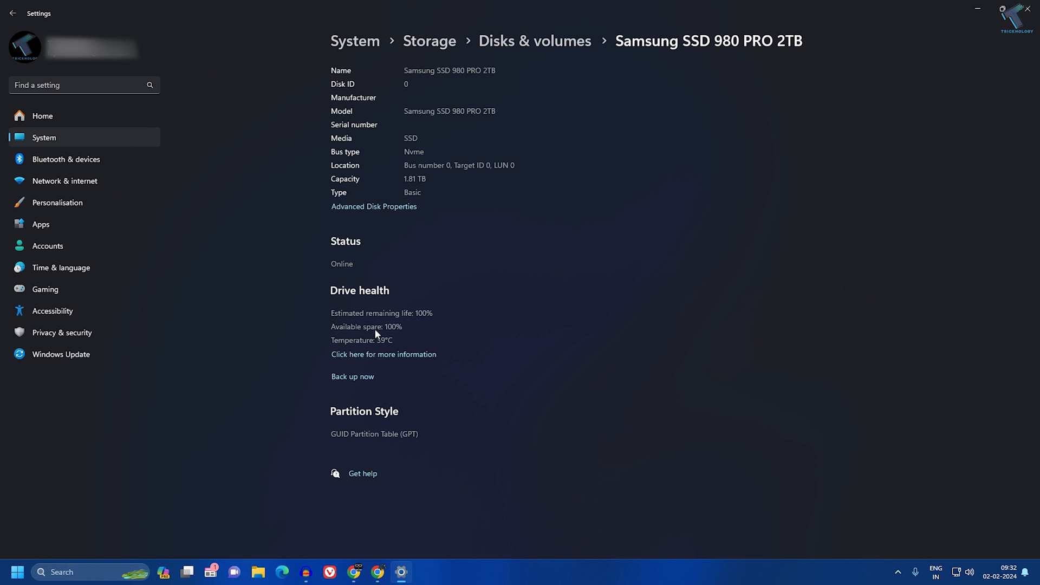
pyautogui.moveTo(384, 350)
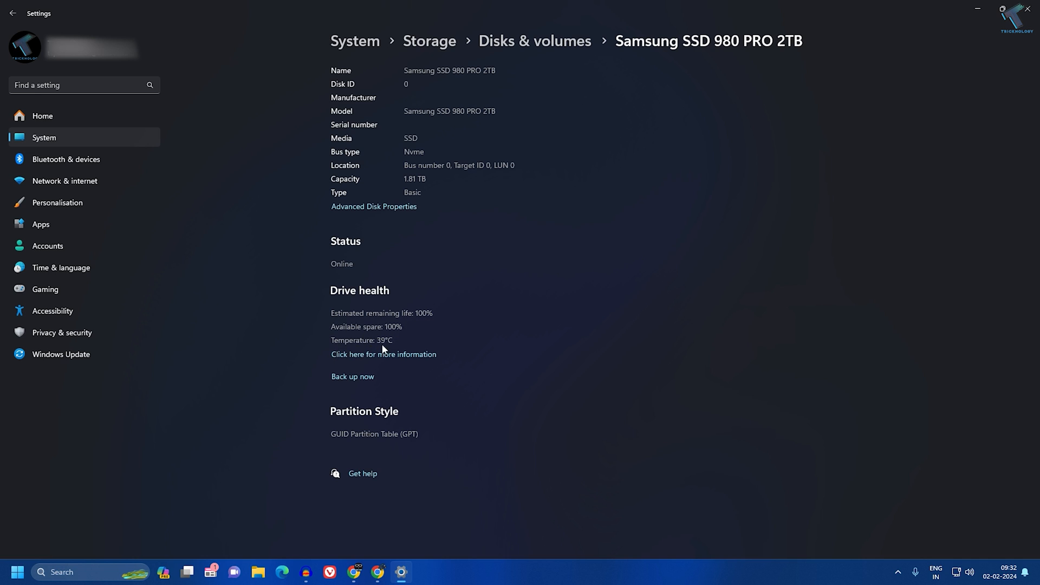
pyautogui.moveTo(407, 346)
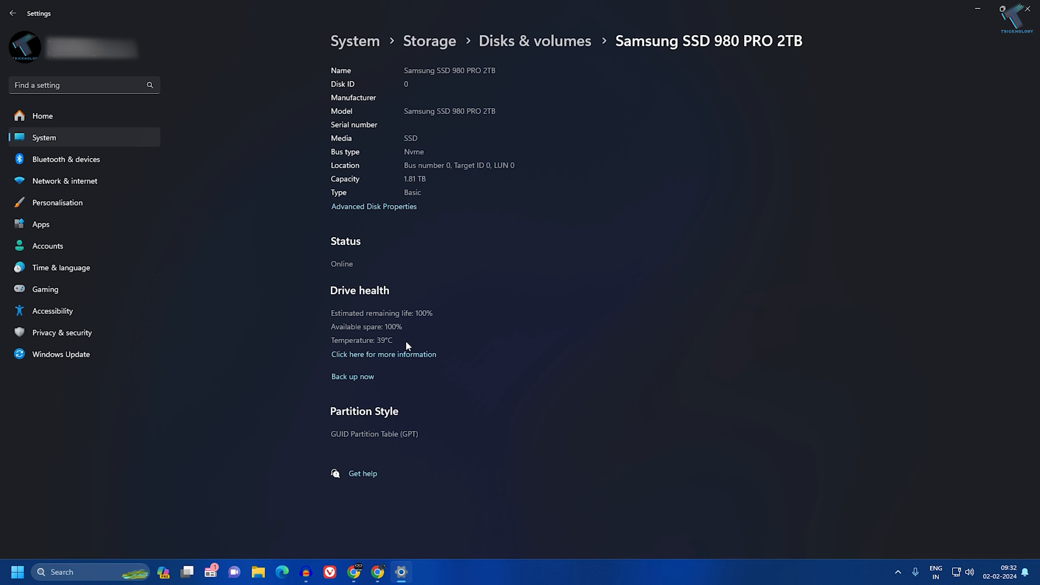